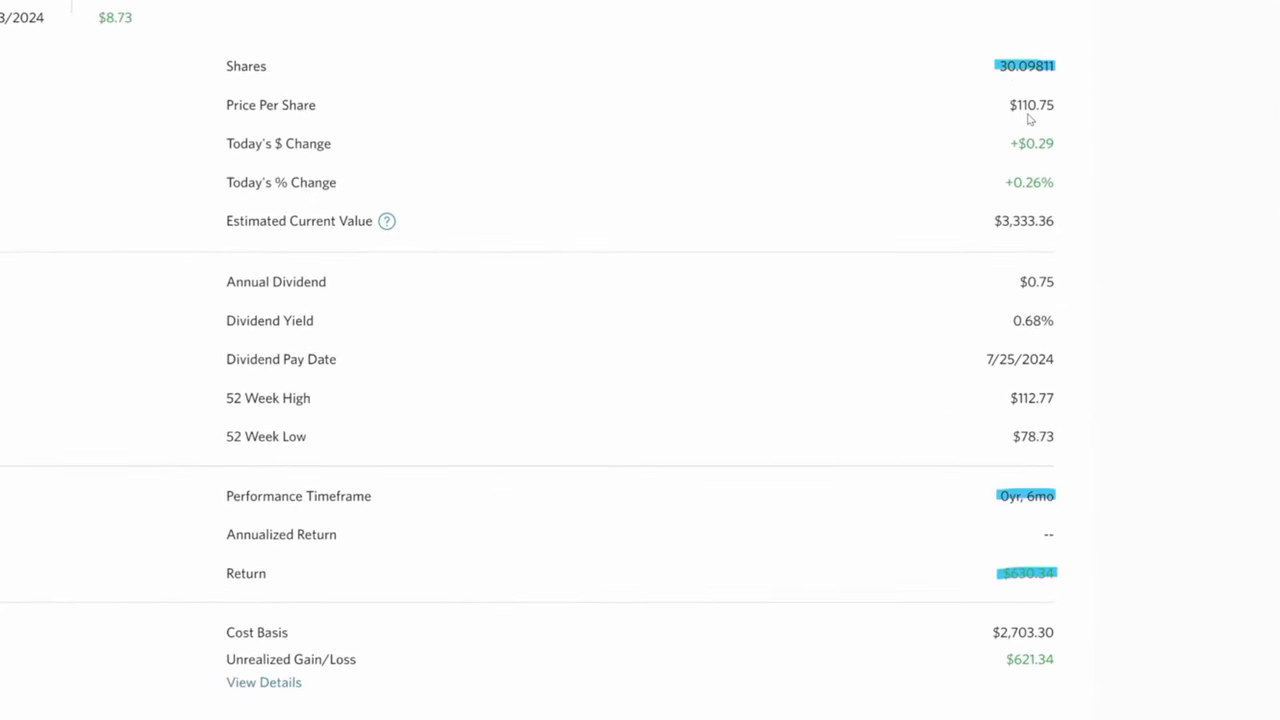
pyautogui.moveTo(1048, 118)
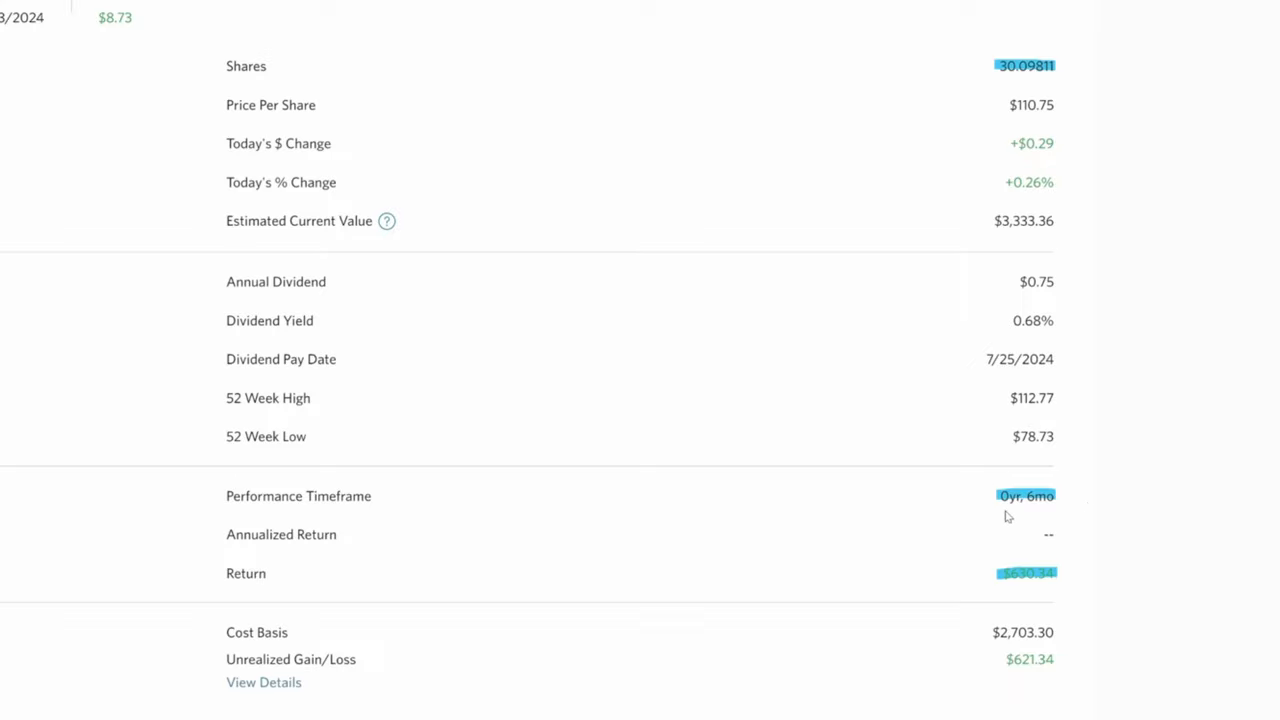
pyautogui.moveTo(1012, 512)
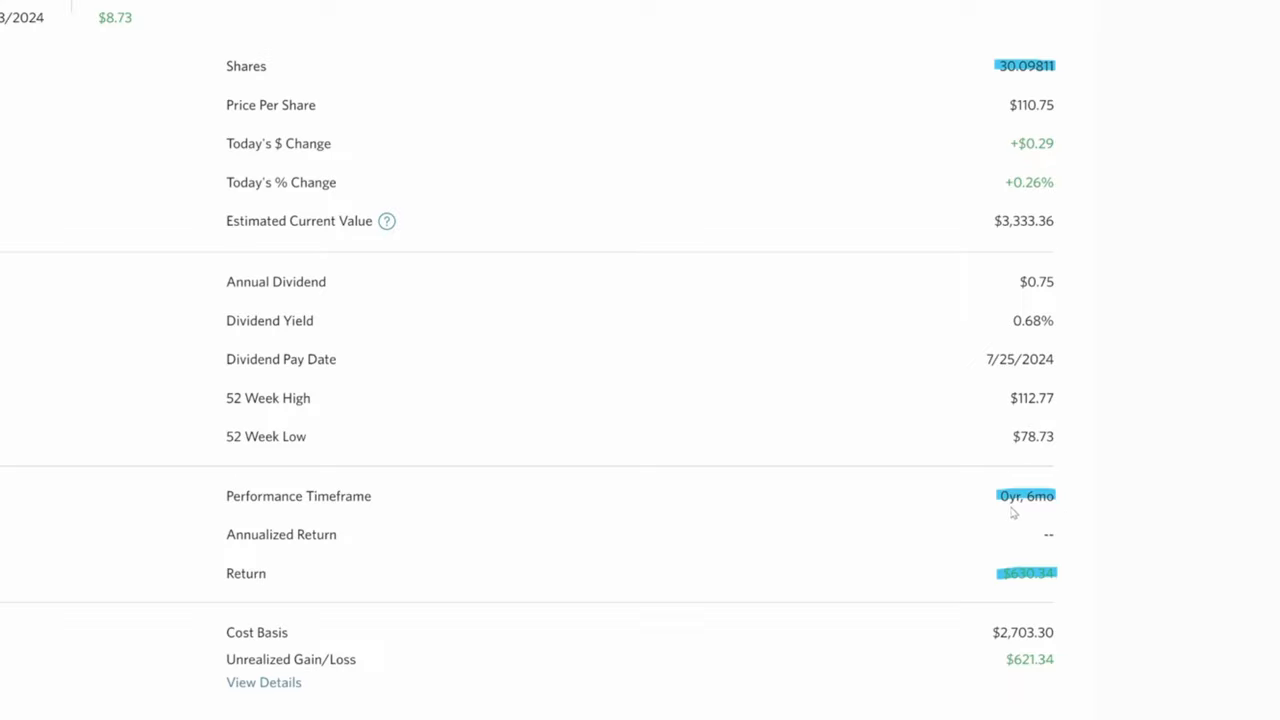
pyautogui.moveTo(1058, 580)
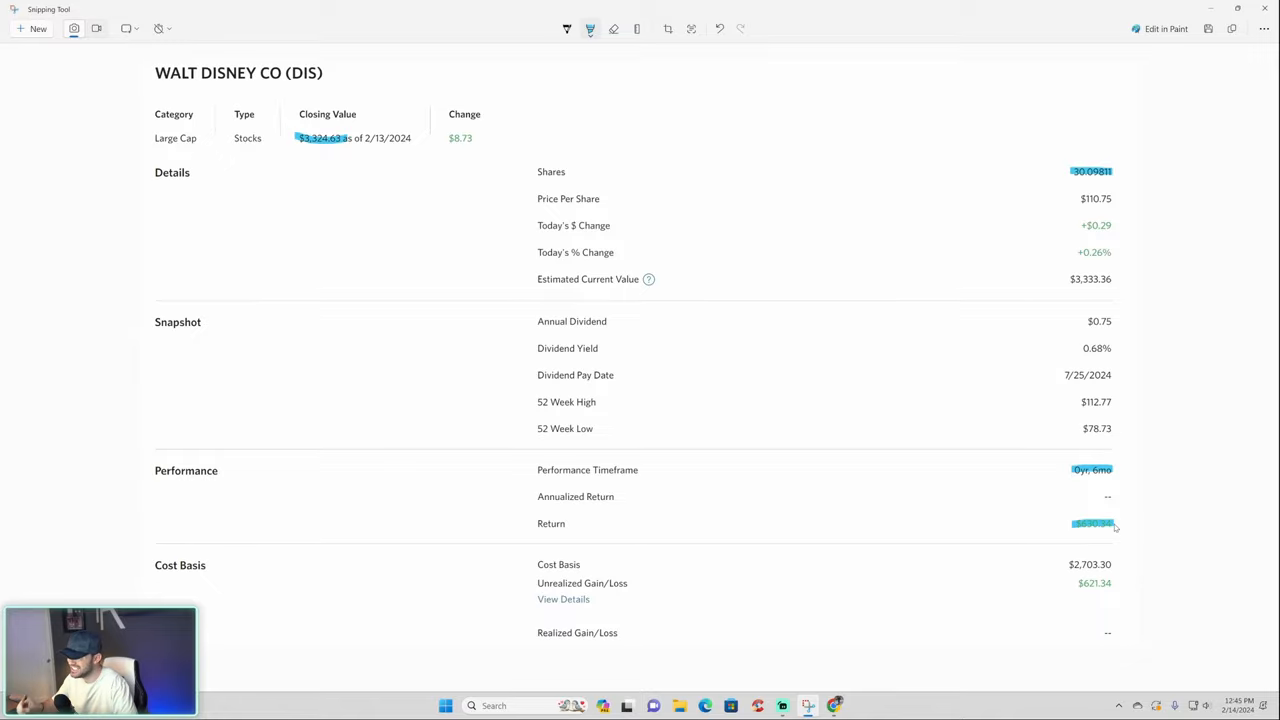
pyautogui.moveTo(996, 600)
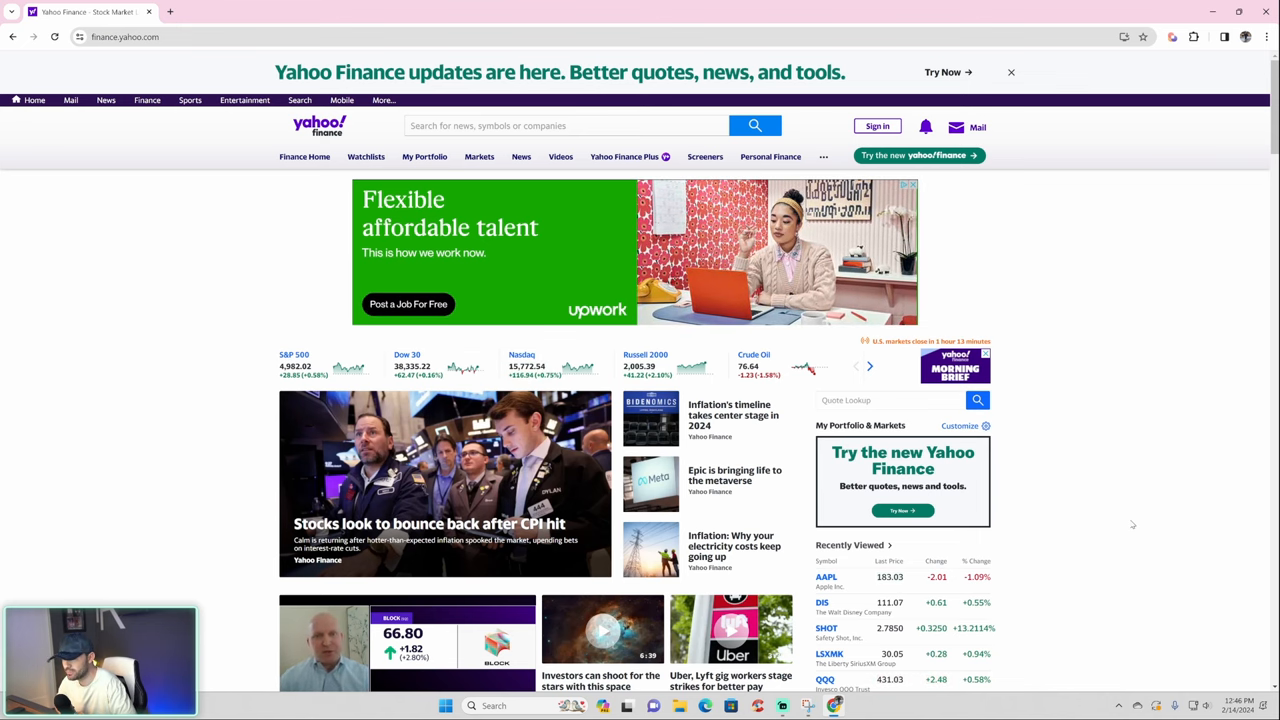
# Search 'dis' and bring up The Walt Disney Company (DIS) quote page.
pyautogui.click(564, 124)
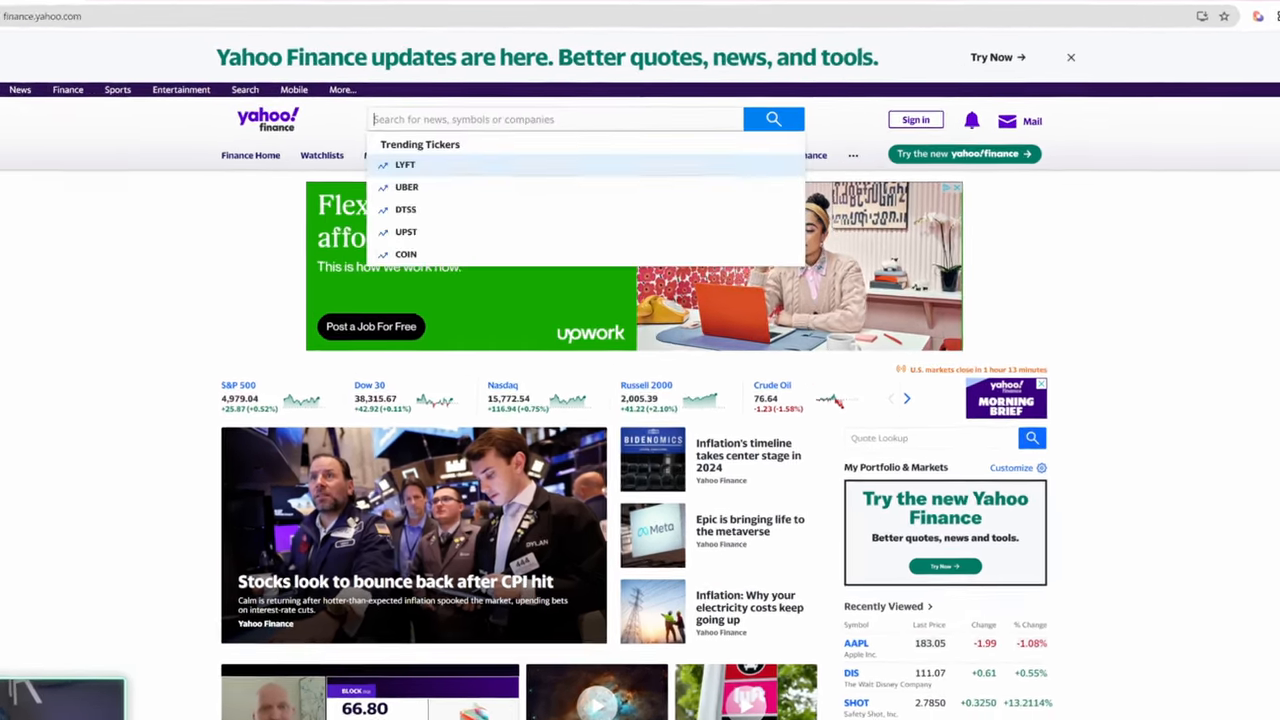
pyautogui.write('dis')
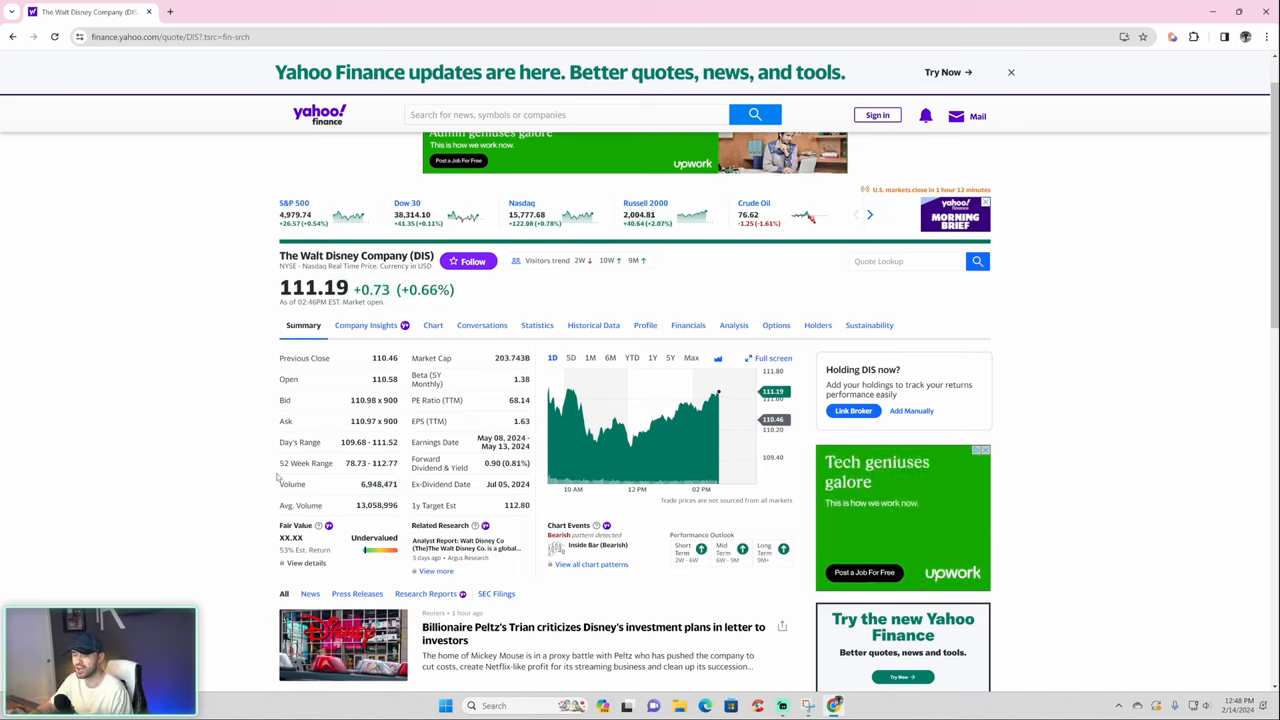
pyautogui.moveTo(688, 324)
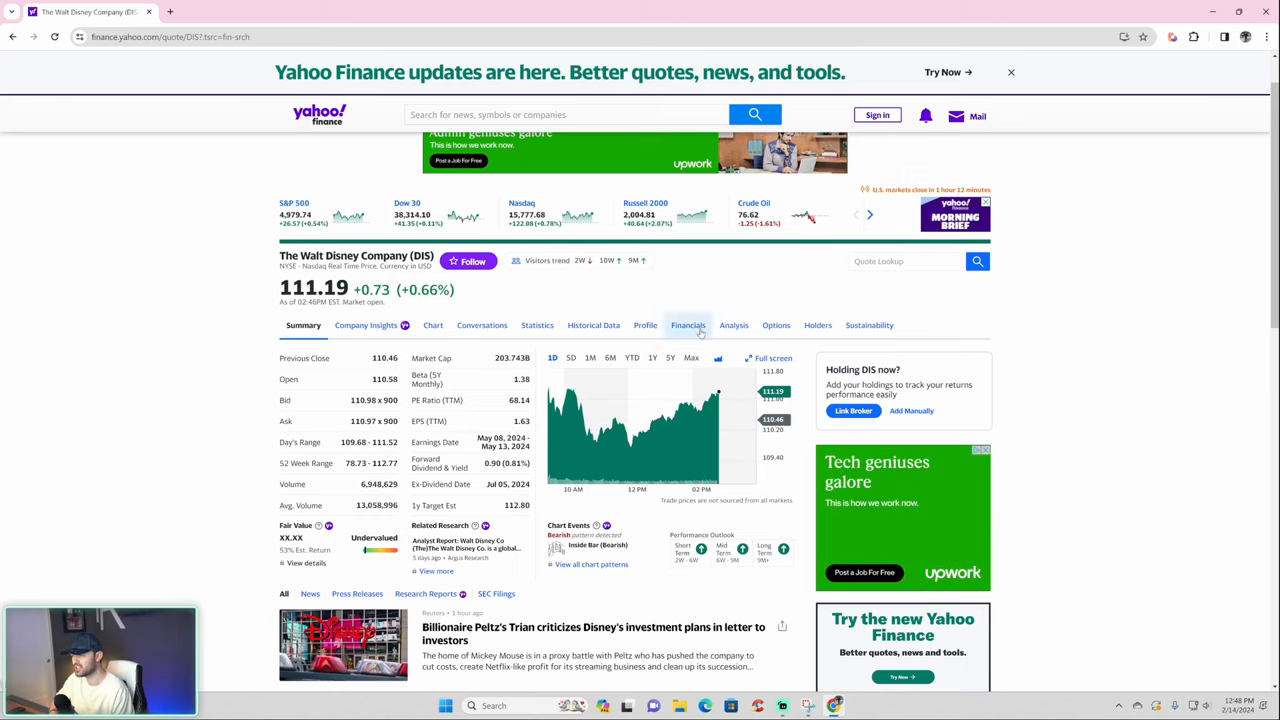
# Review Disney's annual income statement, highlighting the 9/30/2020 date and Total Revenue figures including 9/30/2023.
pyautogui.click(688, 324)
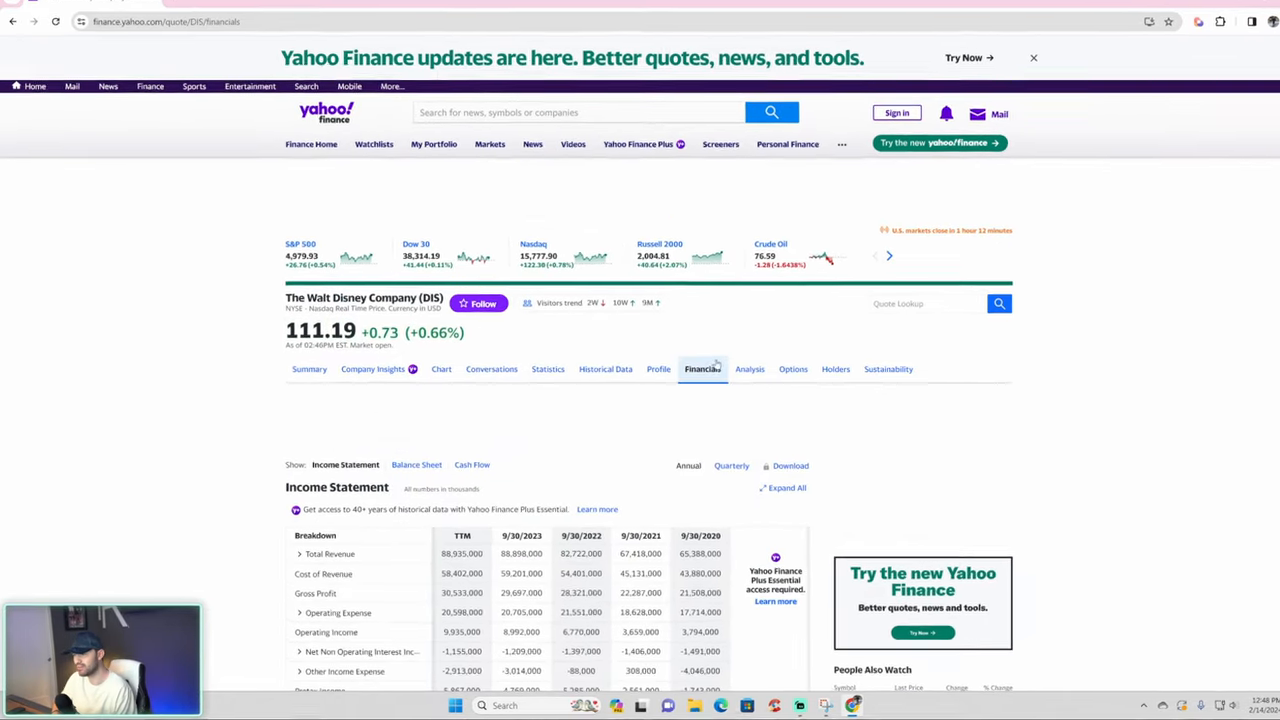
pyautogui.scroll(-3)
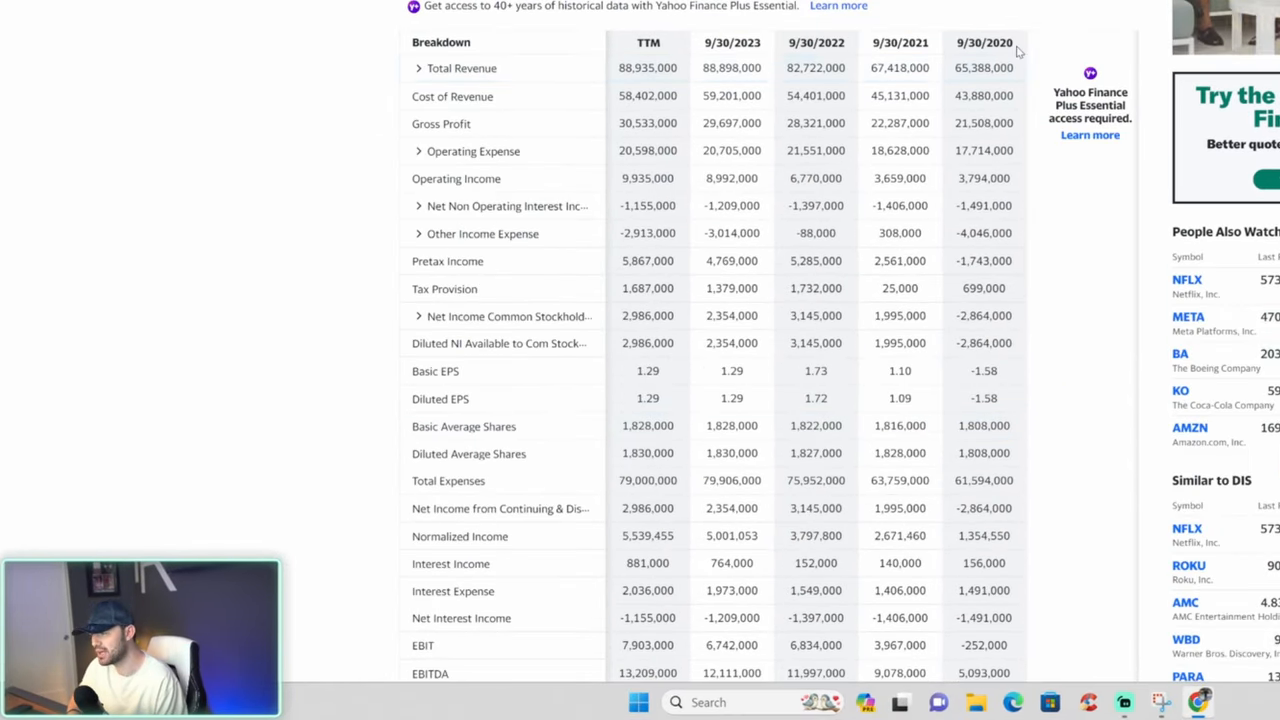
pyautogui.doubleClick(984, 42)
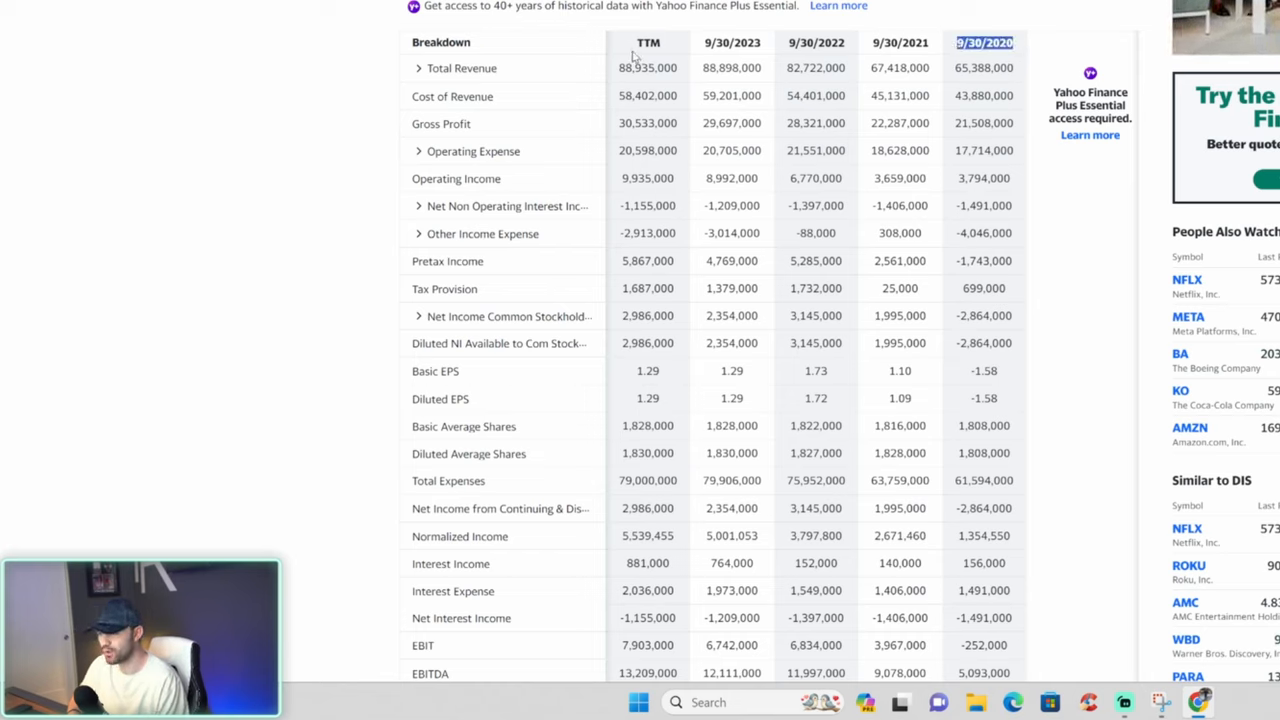
pyautogui.moveTo(690, 50)
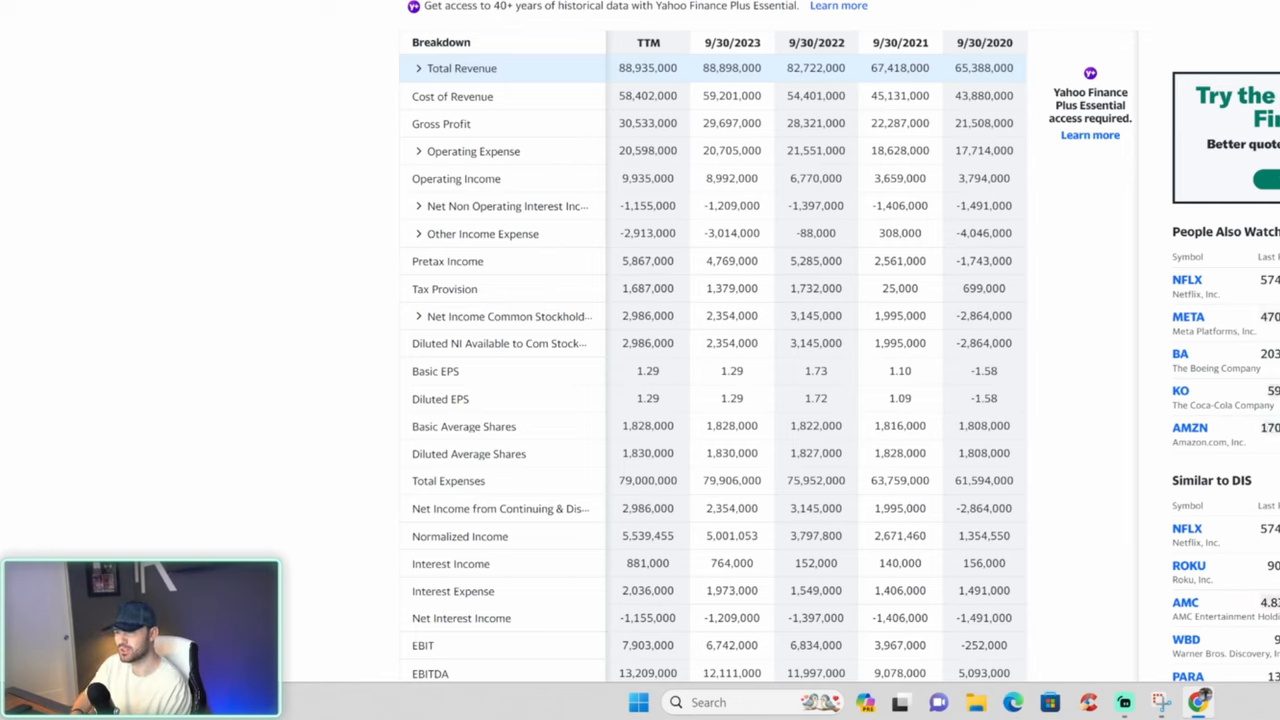
pyautogui.doubleClick(984, 68)
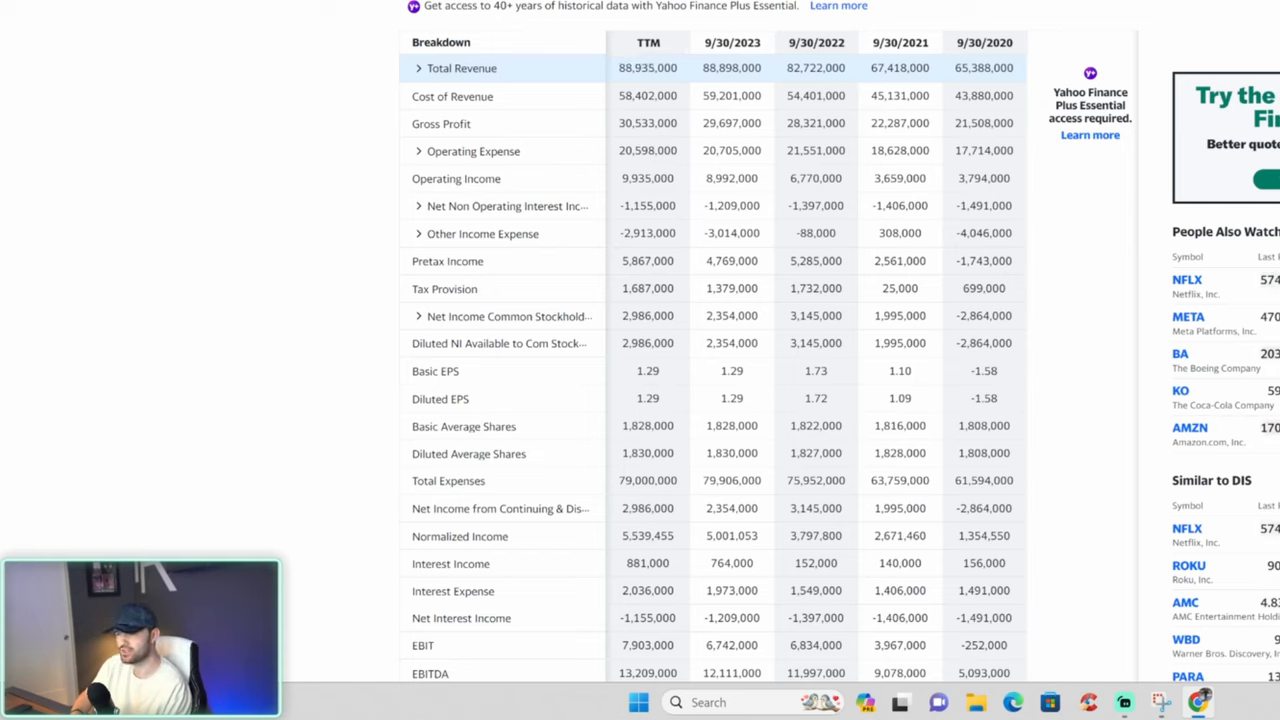
pyautogui.doubleClick(732, 68)
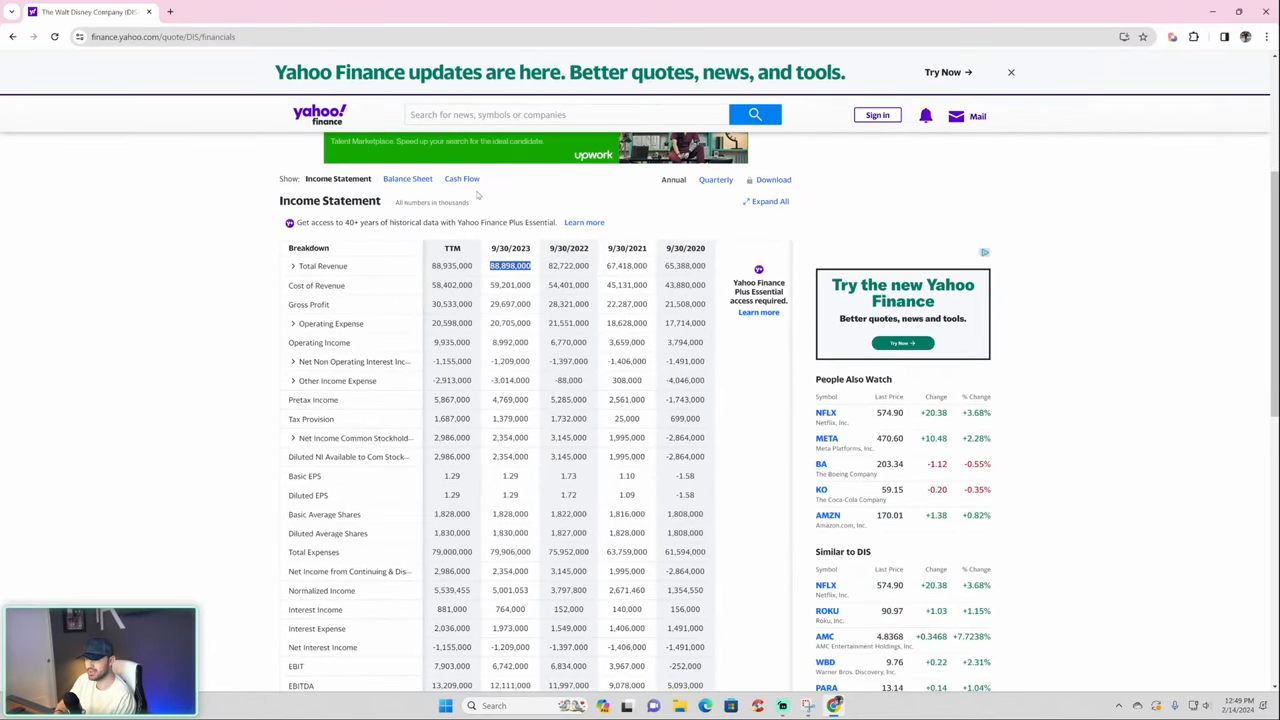
# Switch to Disney's cash flow statement and highlight the TTM and recent-year Free Cash Flow figures.
pyautogui.click(462, 178)
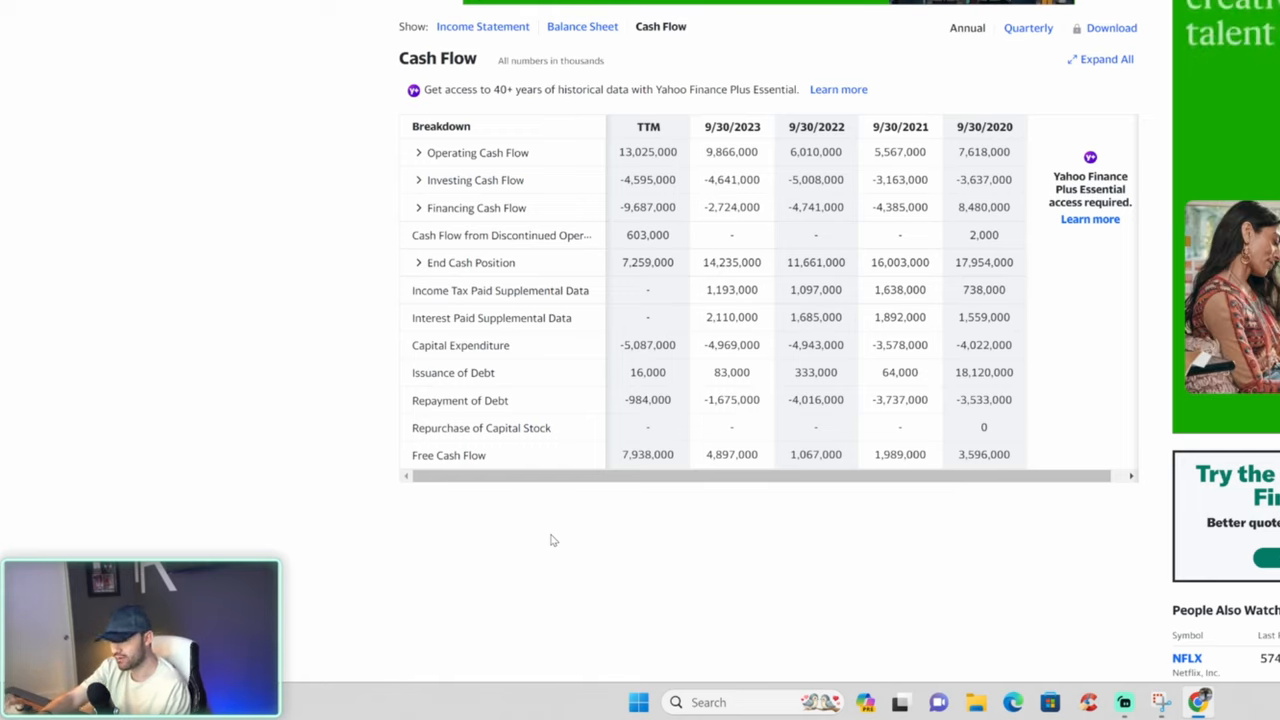
pyautogui.doubleClick(648, 454)
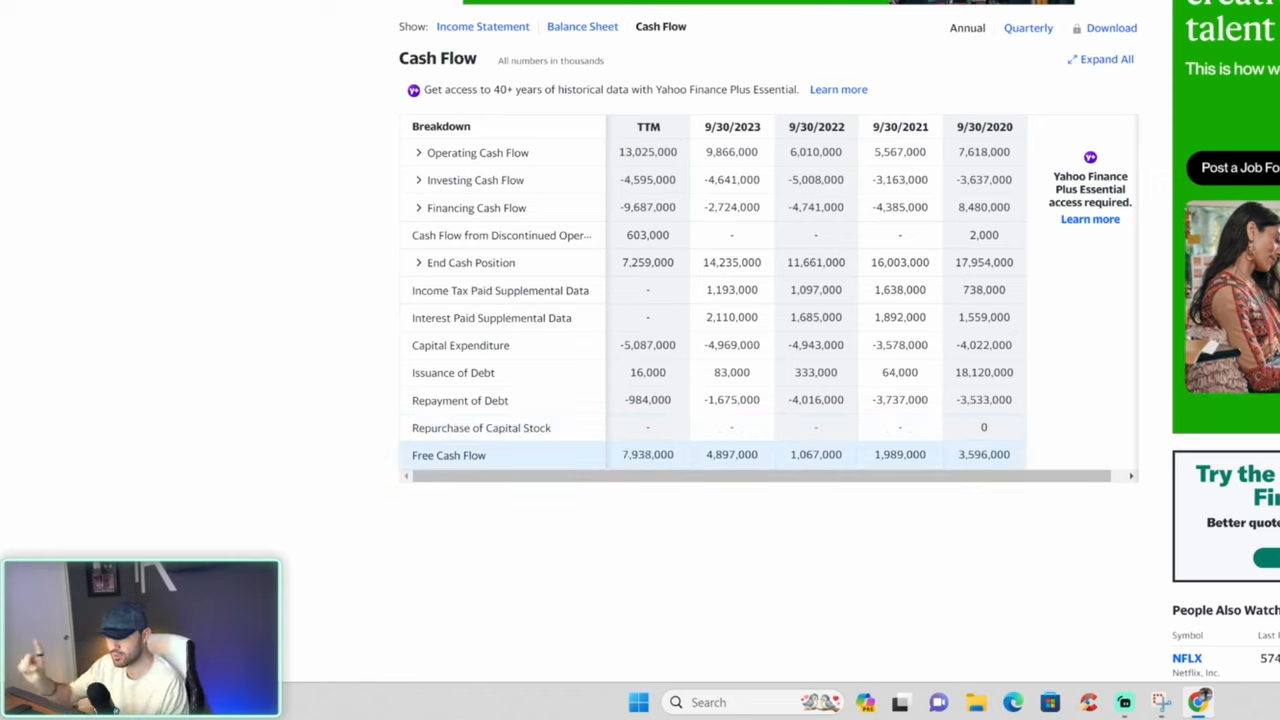
pyautogui.moveTo(632, 410)
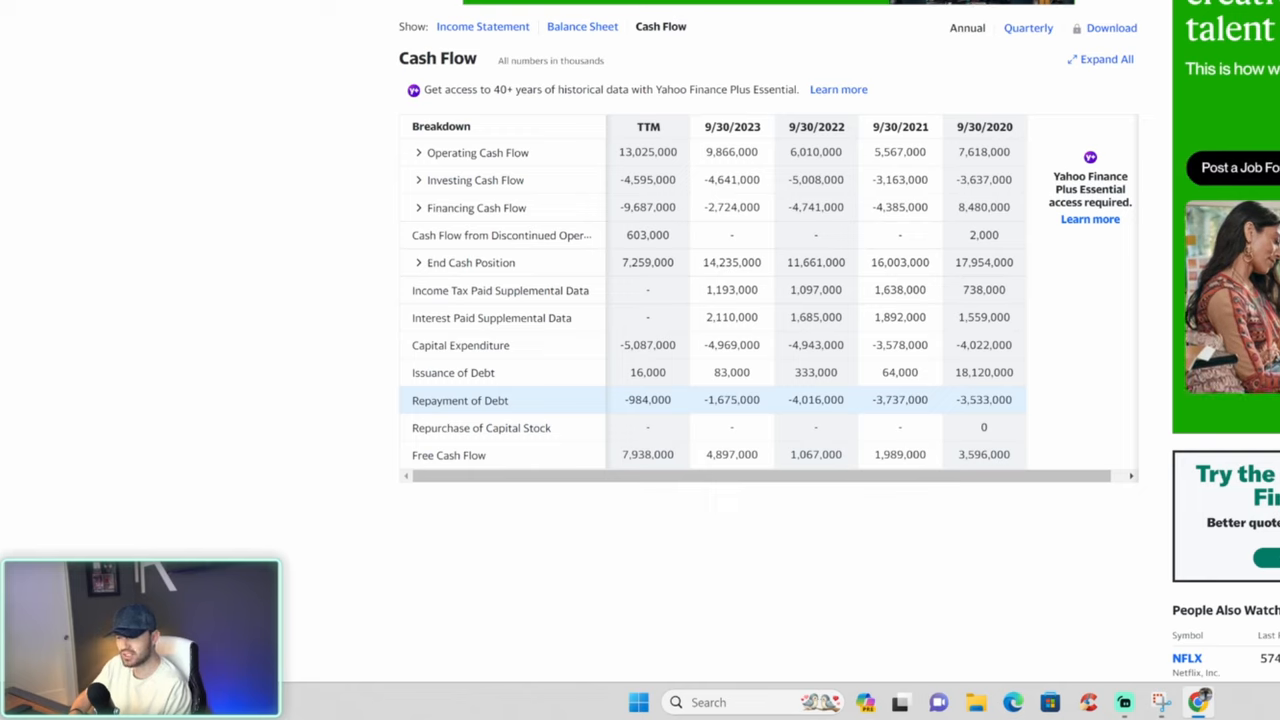
pyautogui.doubleClick(648, 400)
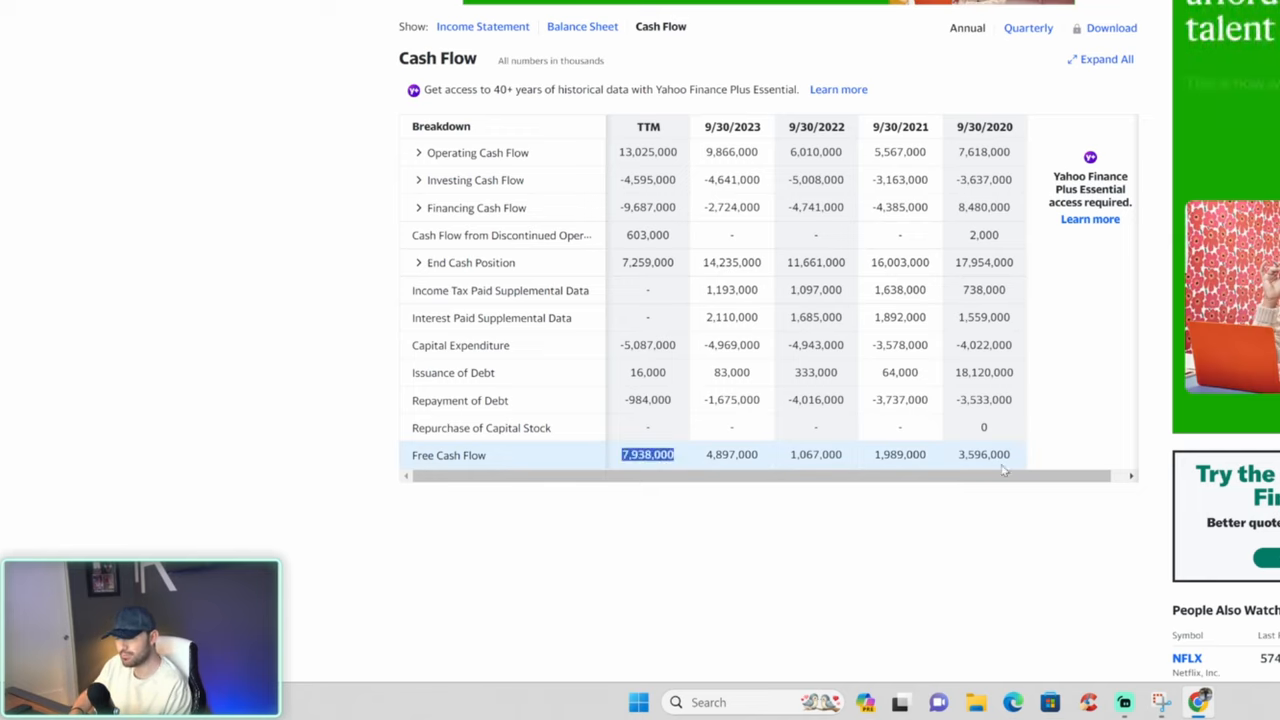
pyautogui.click(984, 454)
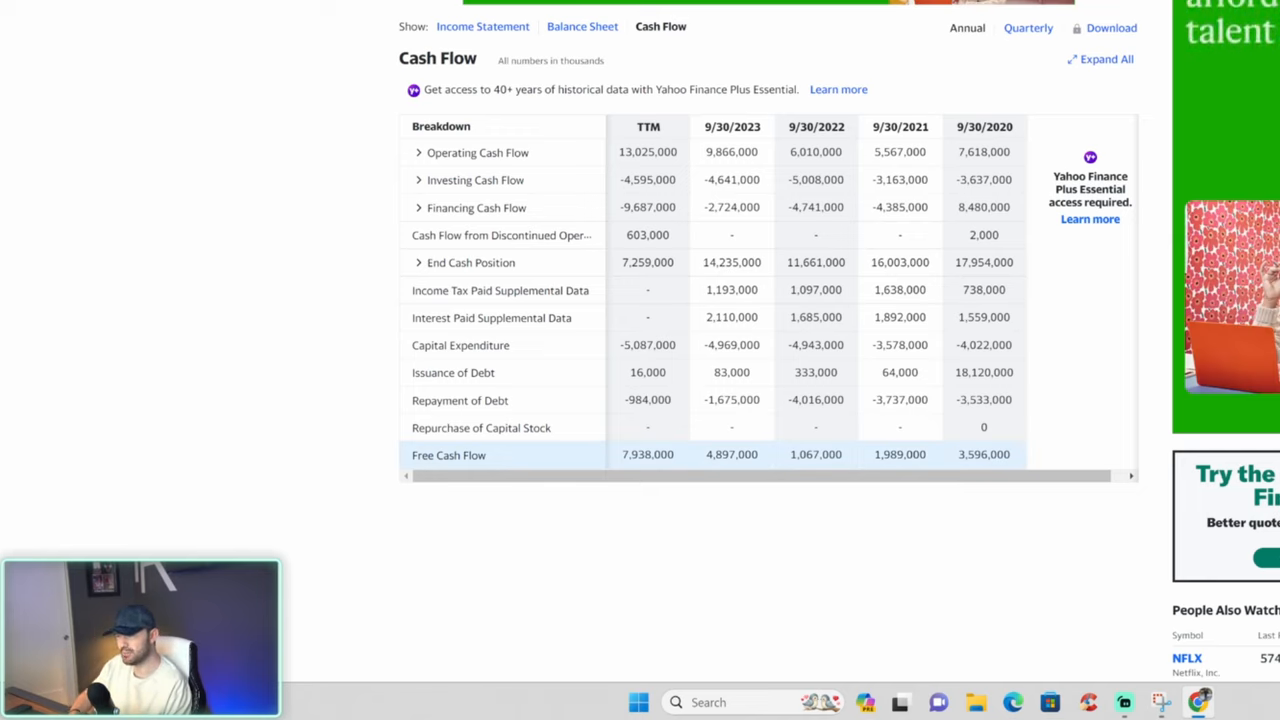
pyautogui.doubleClick(732, 454)
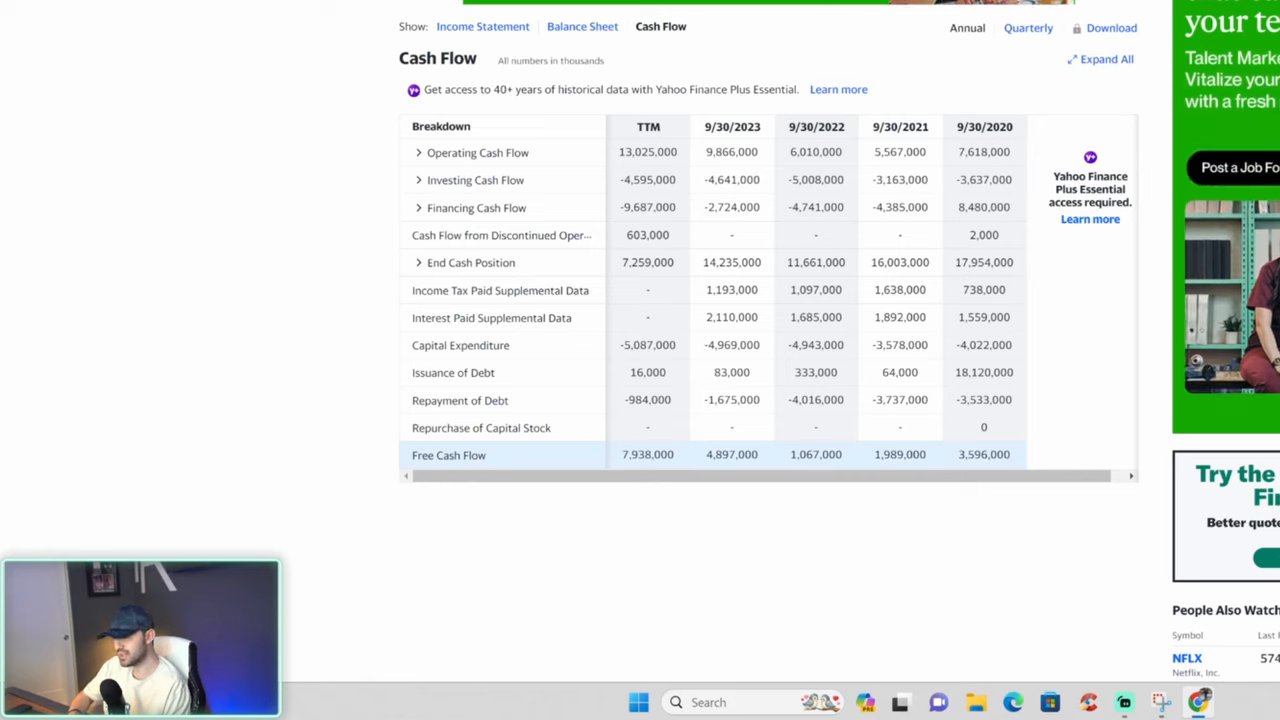
# Highlight further yearly Free Cash Flow figures, including 2021, for comparison.
pyautogui.doubleClick(816, 454)
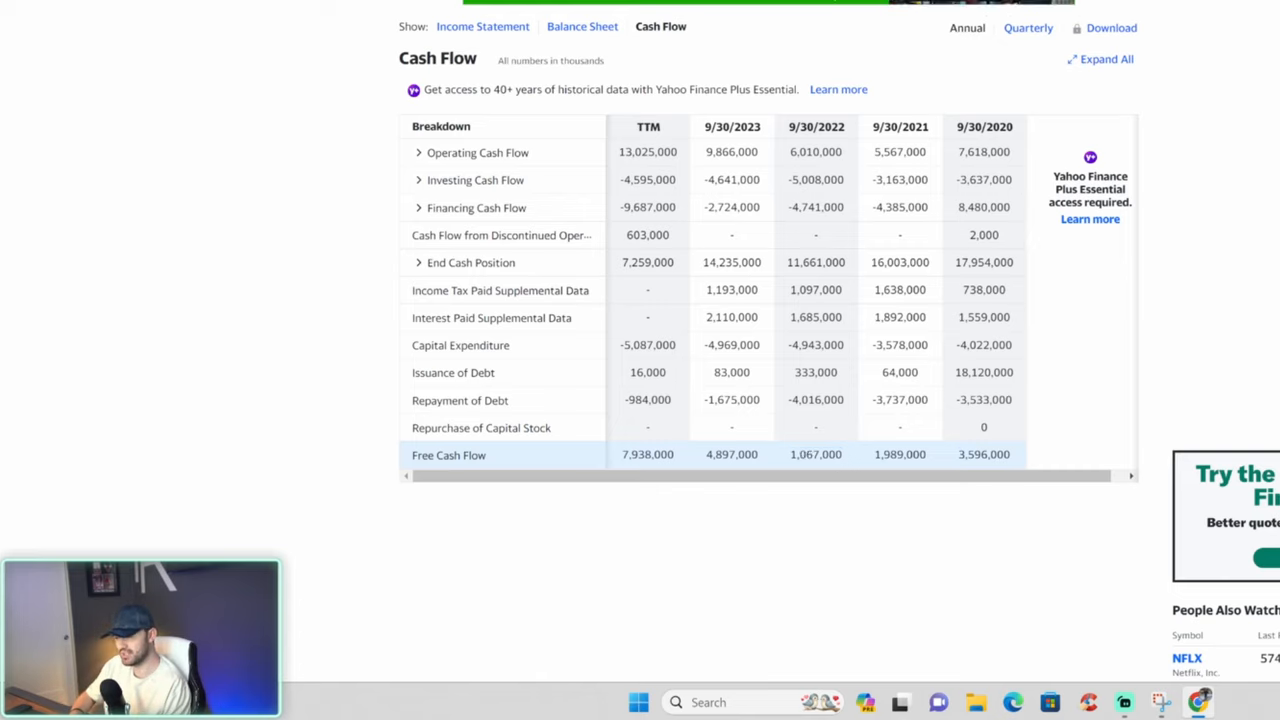
pyautogui.doubleClick(648, 454)
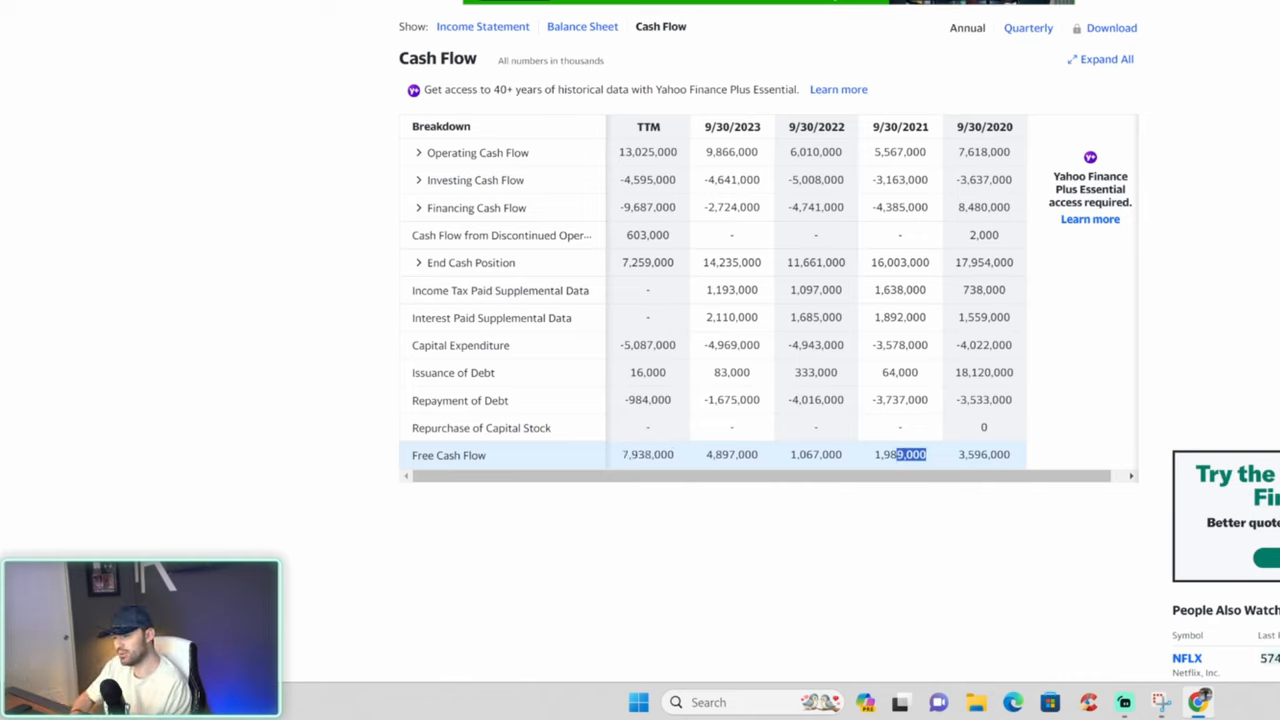
pyautogui.click(940, 556)
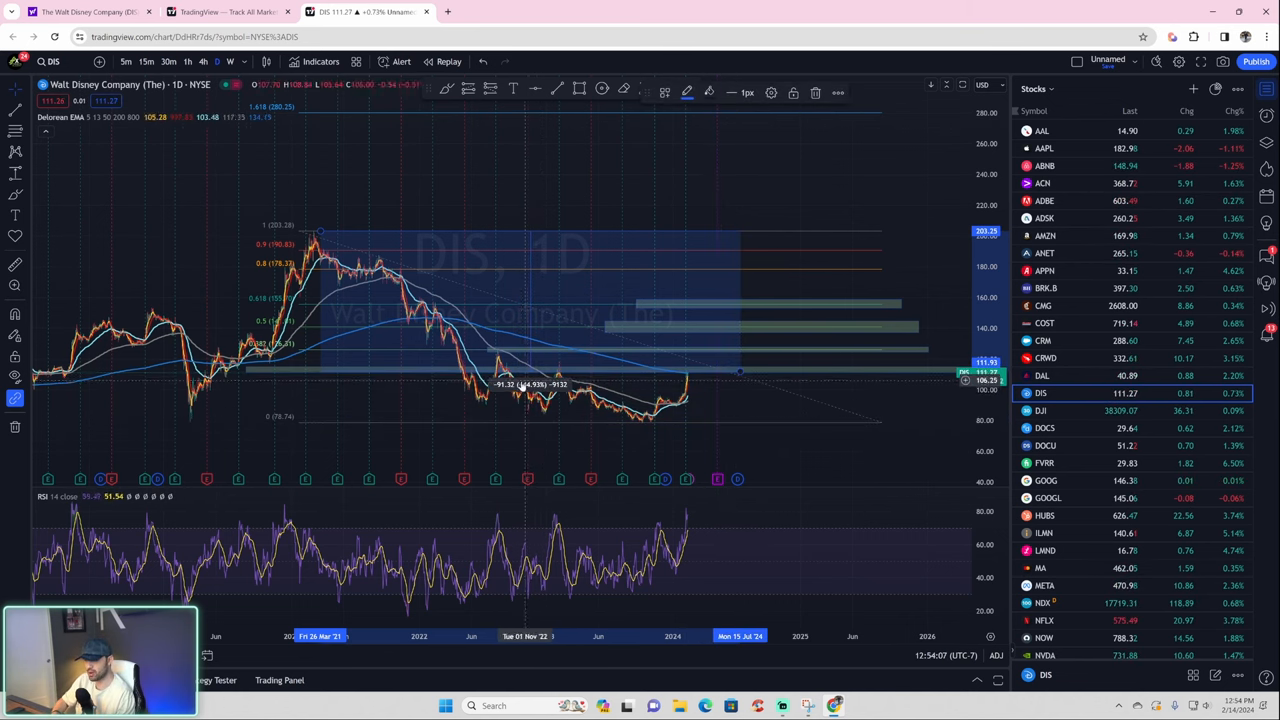
pyautogui.moveTo(304, 232)
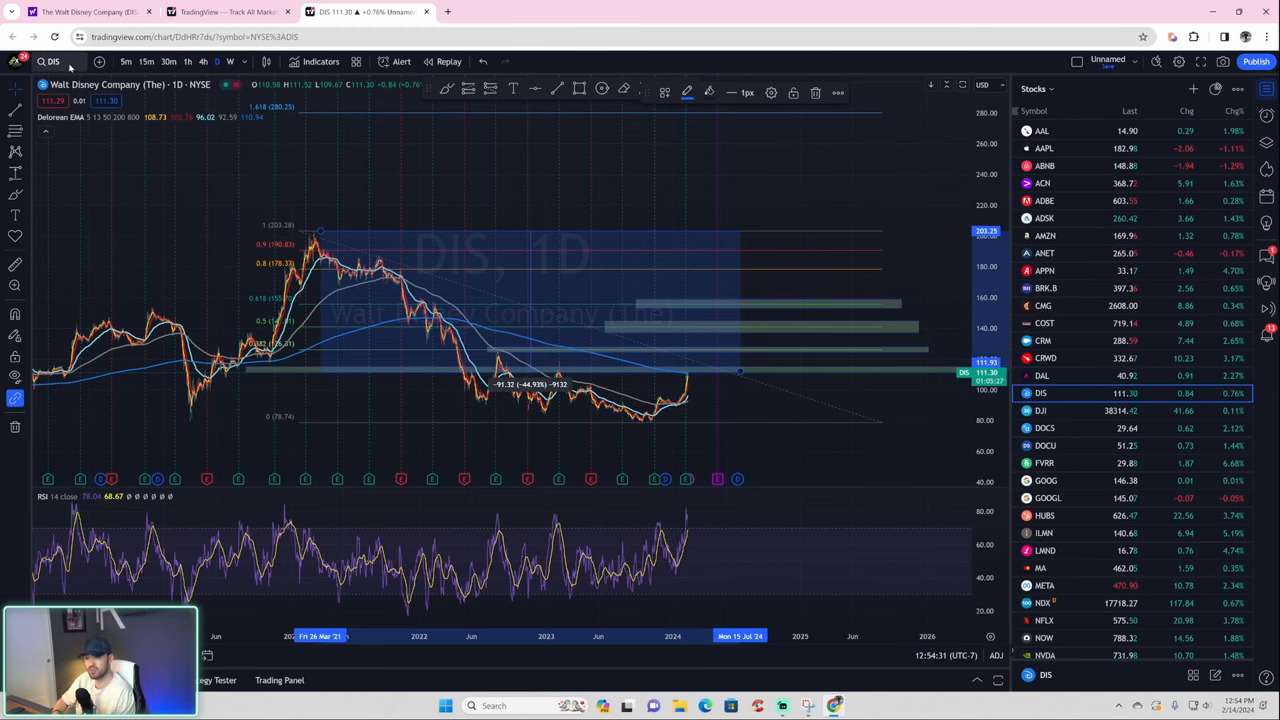
# Look up BABA in TradingView and load Alibaba Group Holding's NYSE chart.
pyautogui.write('BABA')
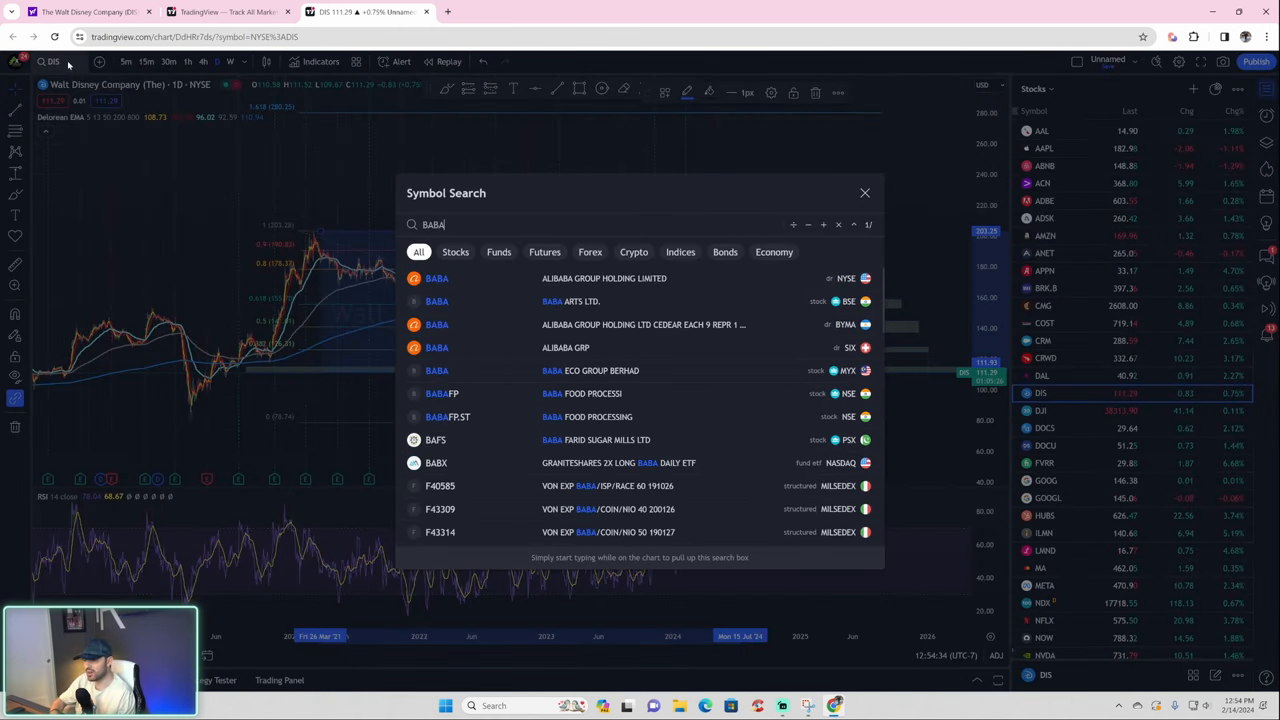
pyautogui.click(436, 278)
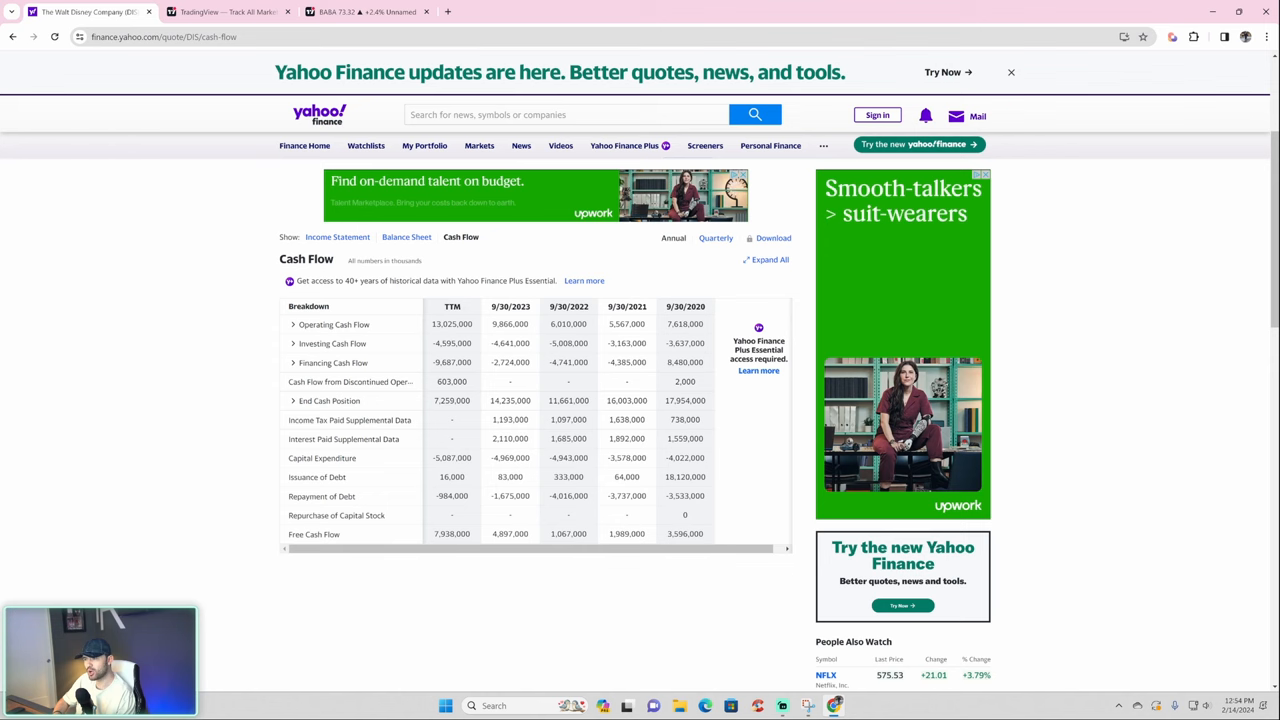
# Search 'baba' and bring up Alibaba's annual cash flow statement down to the Free Cash Flow row.
pyautogui.write('baba')
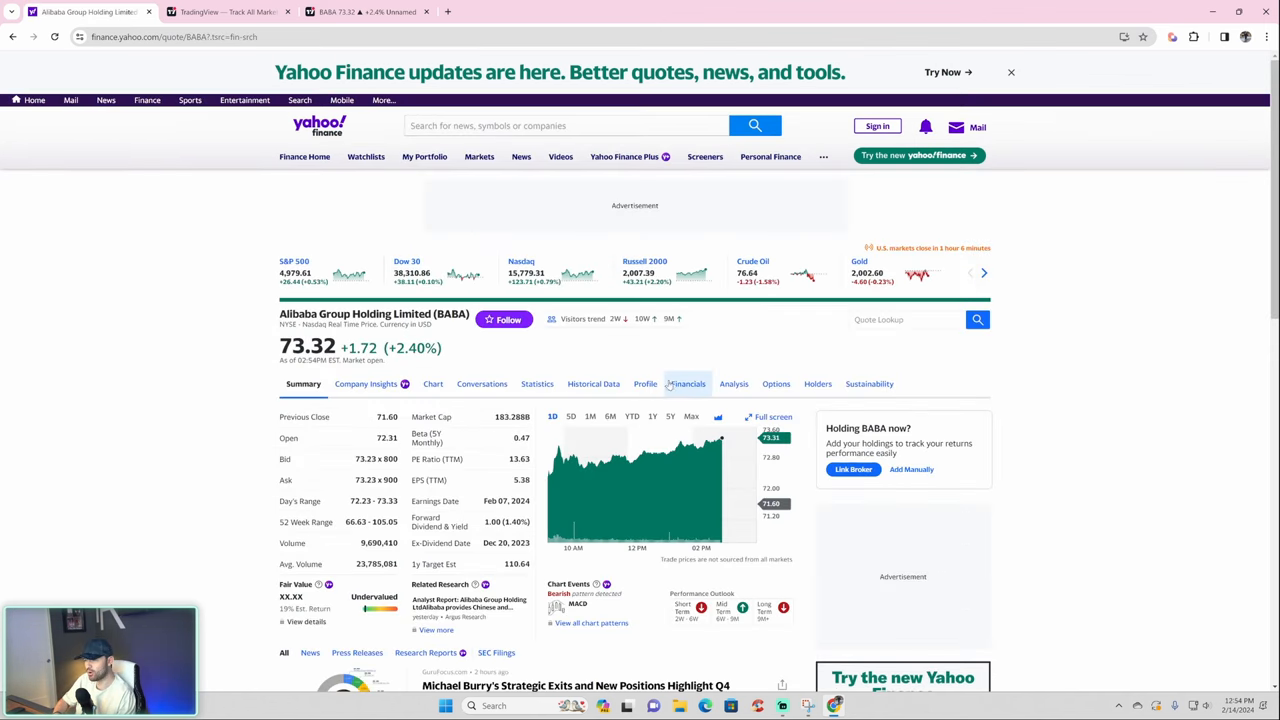
pyautogui.click(688, 384)
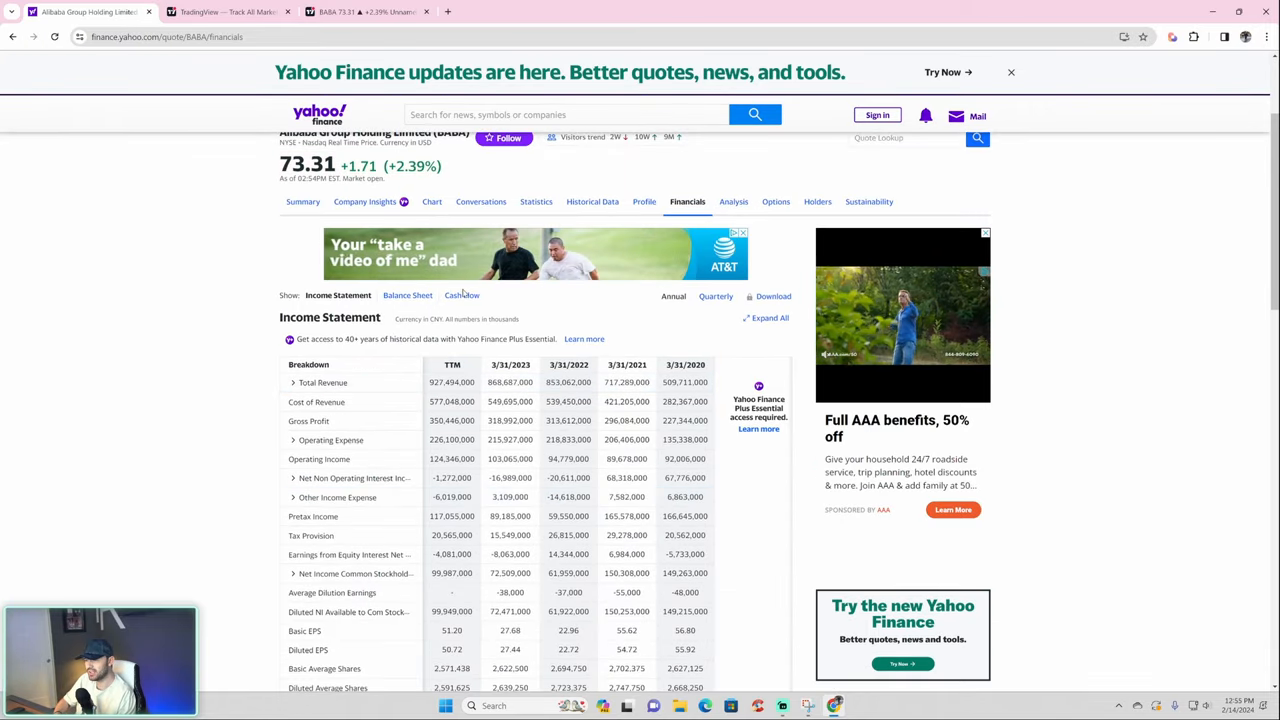
pyautogui.click(460, 296)
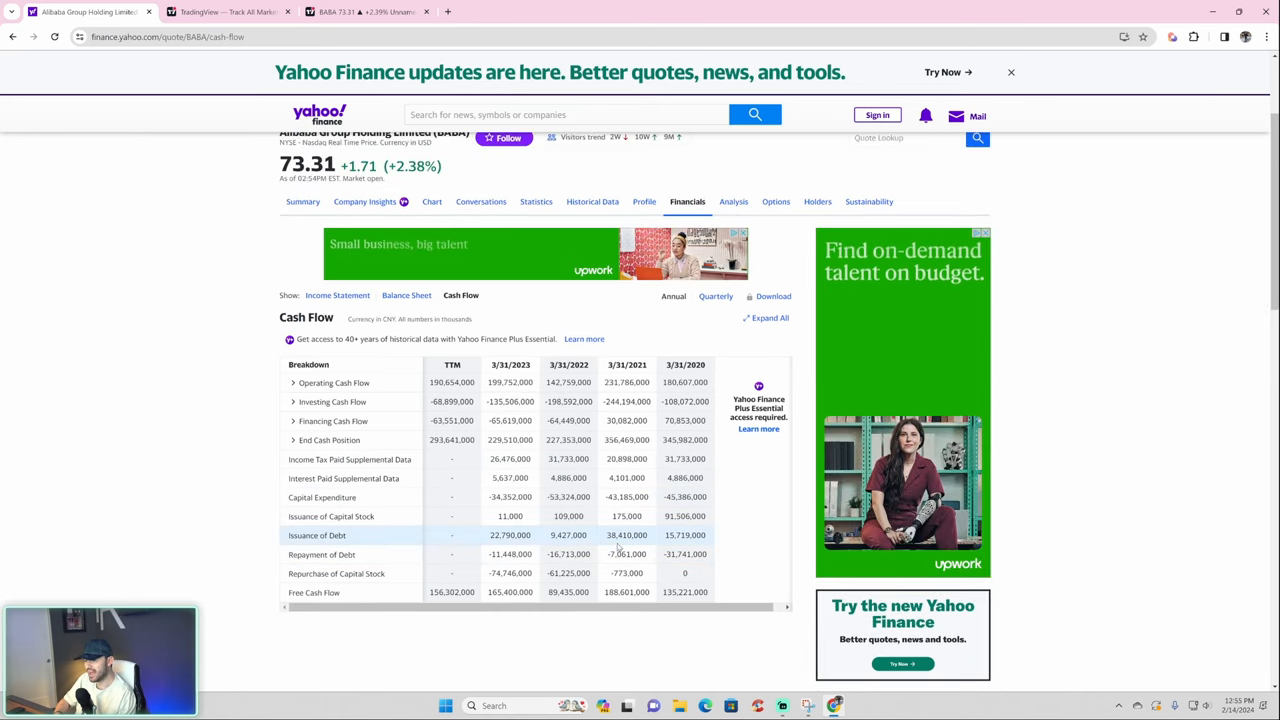
pyautogui.scroll(-3)
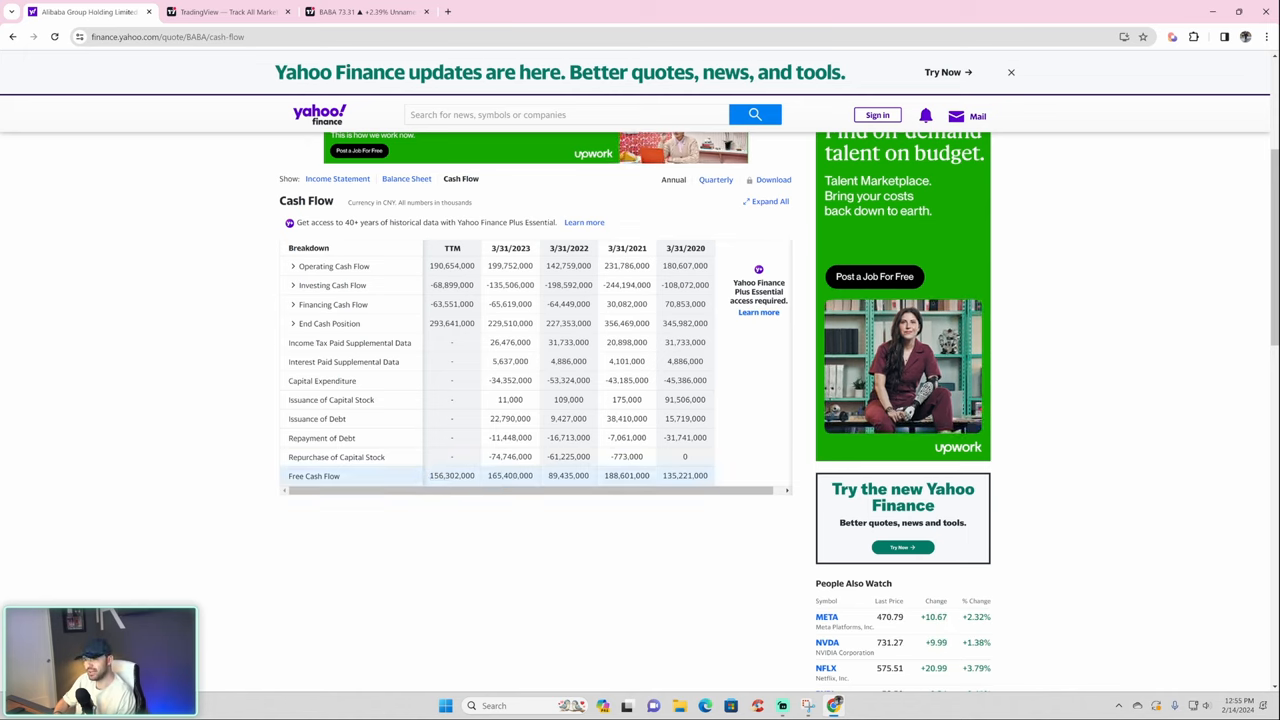
pyautogui.click(564, 114)
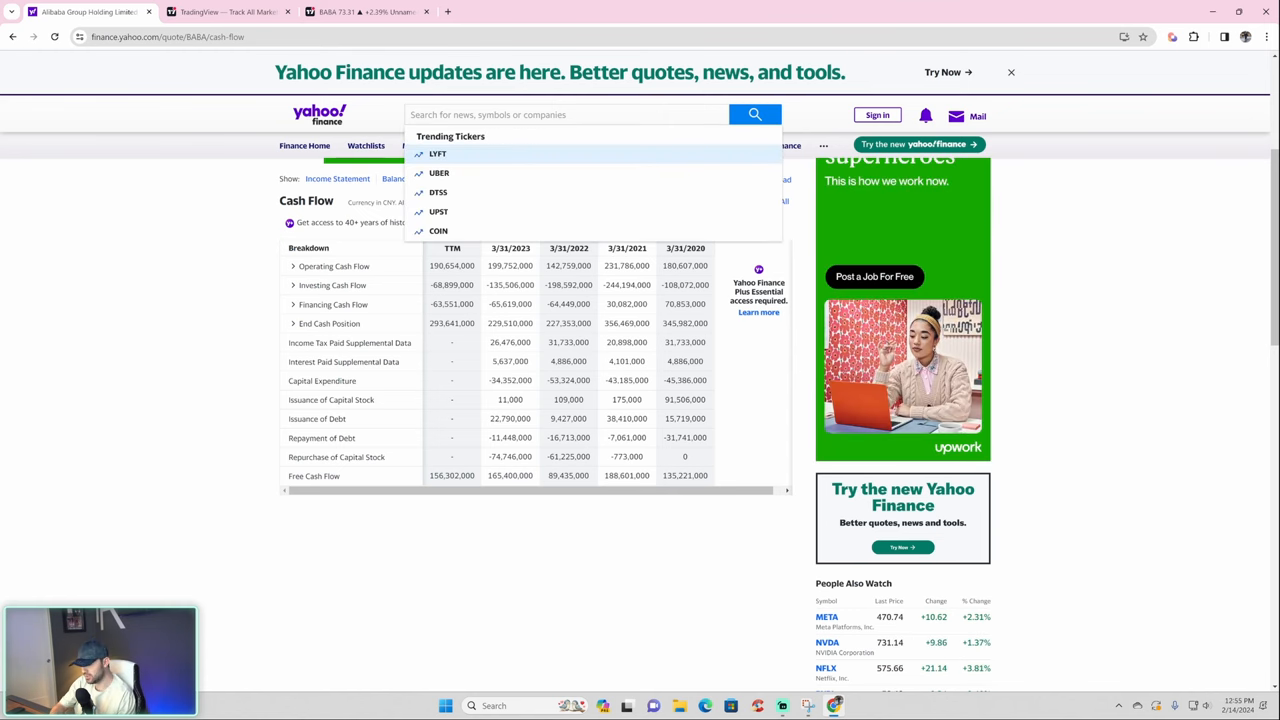
# Search 'amer', view American Airlines Group's cash flow statement, then switch to its TradingView chart.
pyautogui.write('ameri')
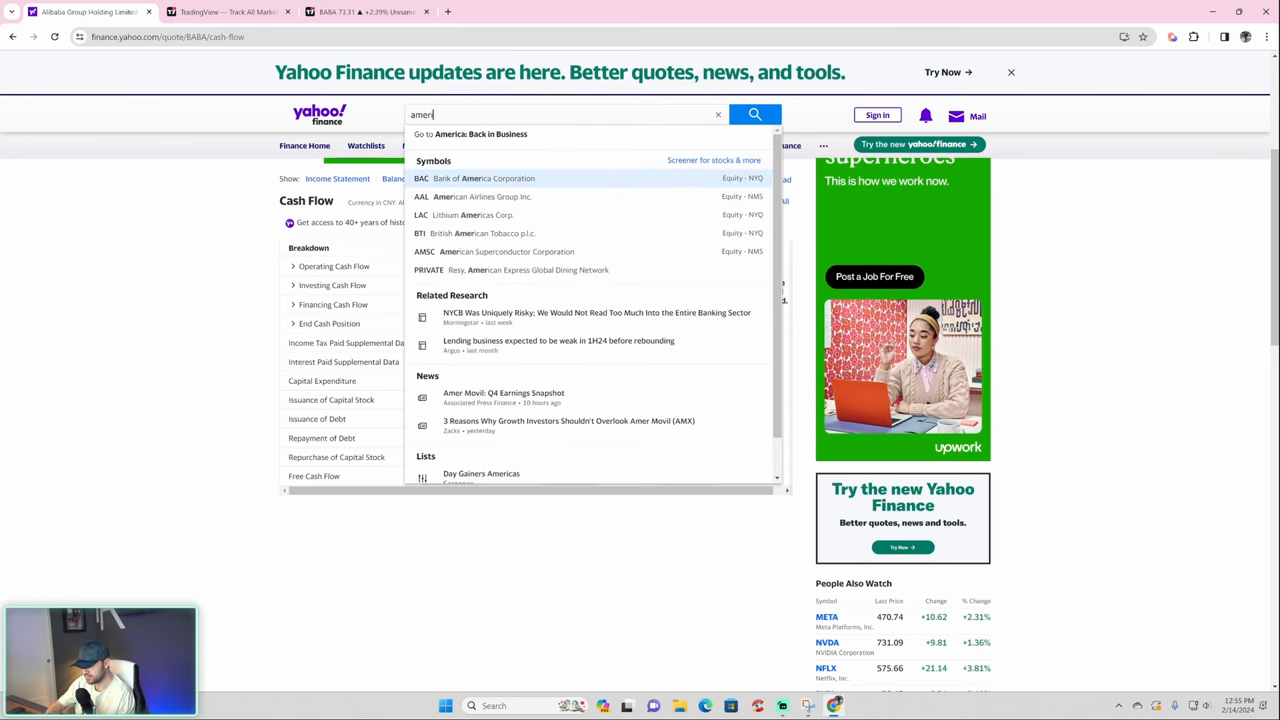
pyautogui.click(420, 196)
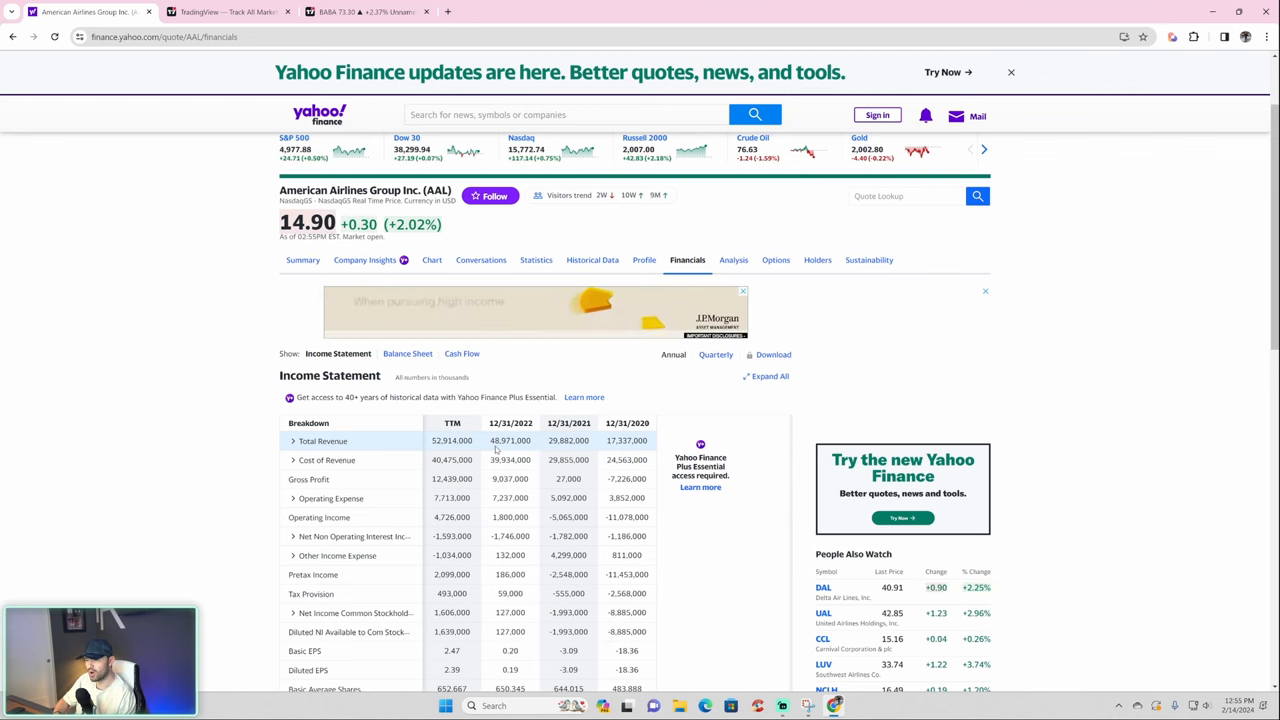
pyautogui.click(460, 352)
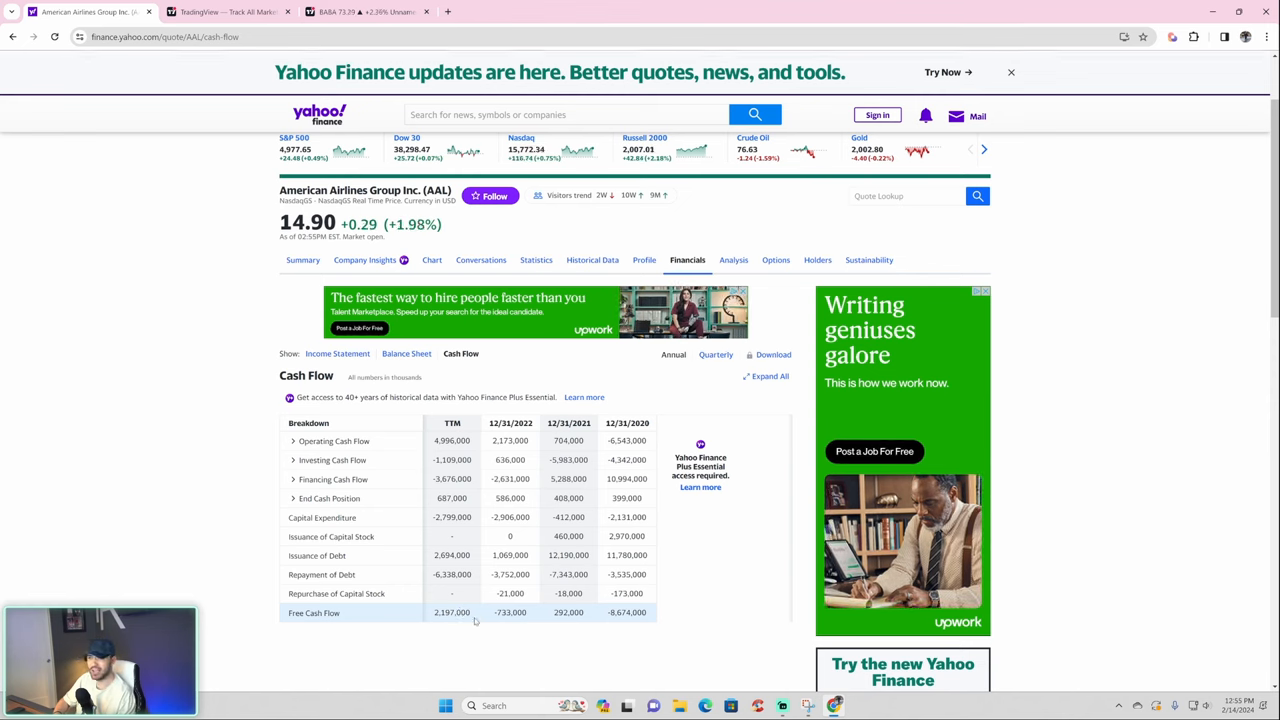
pyautogui.click(230, 12)
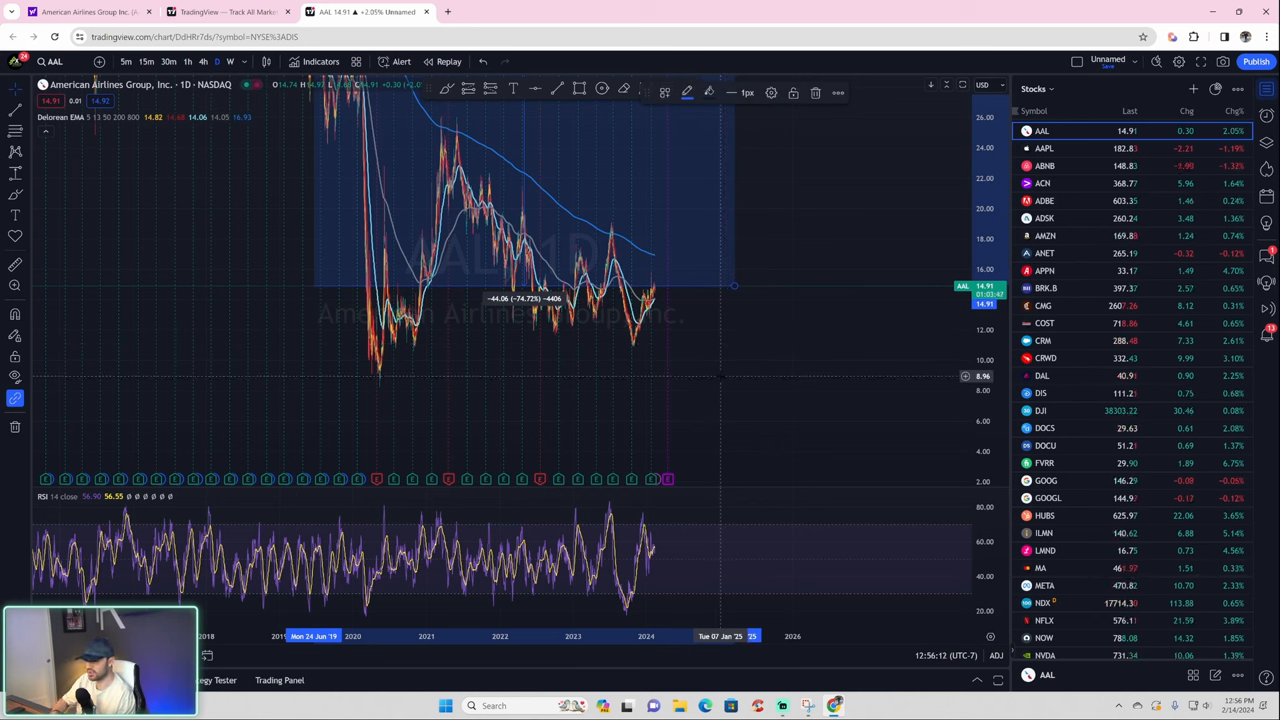
pyautogui.scroll(-3)
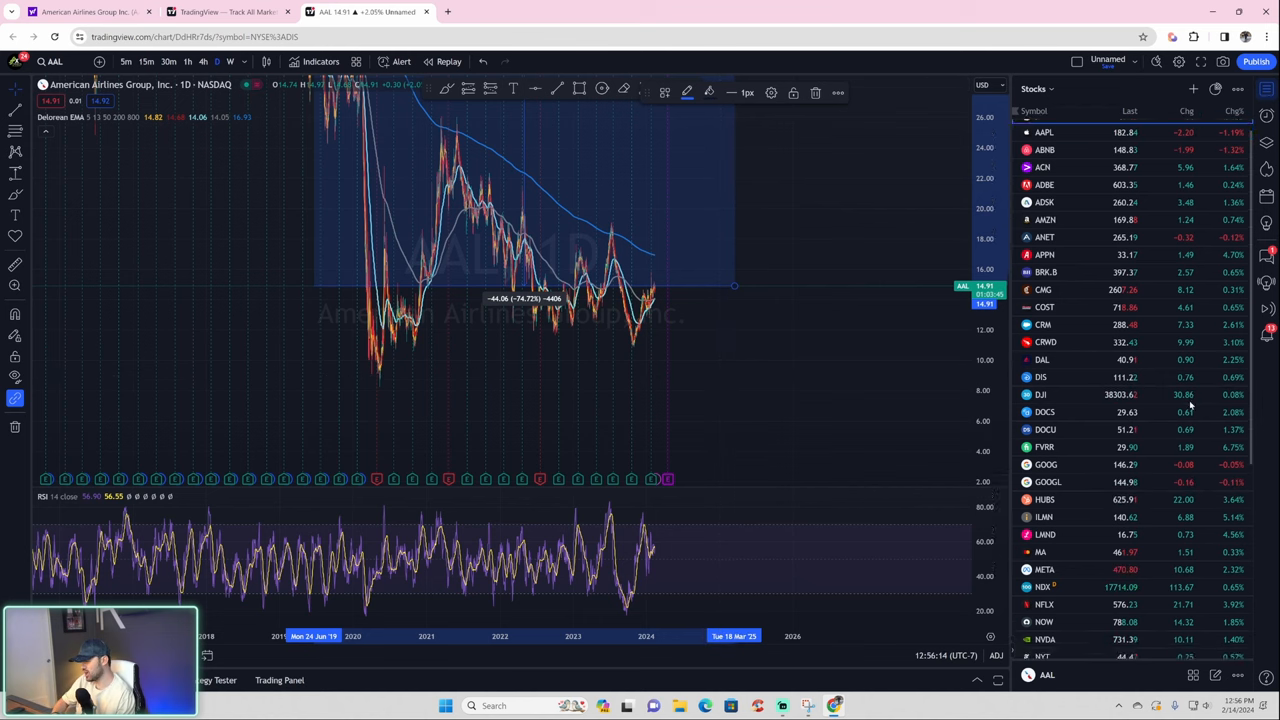
pyautogui.scroll(-3)
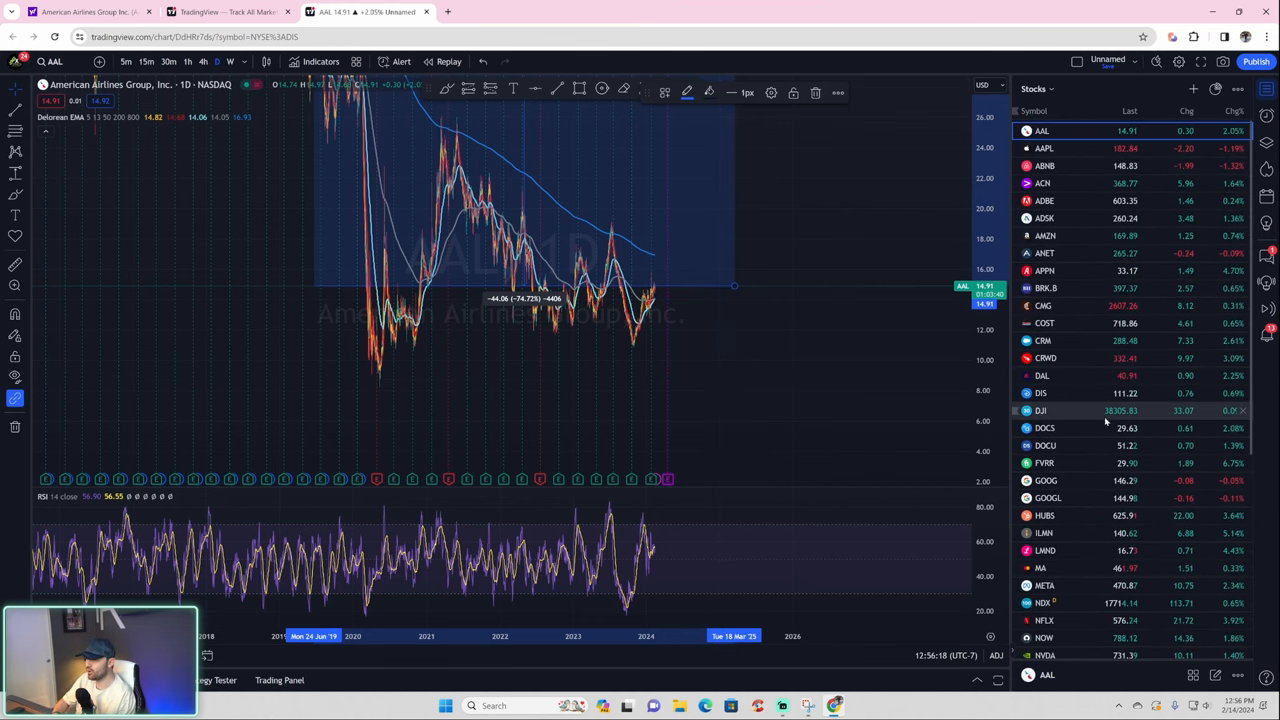
pyautogui.moveTo(1040, 410)
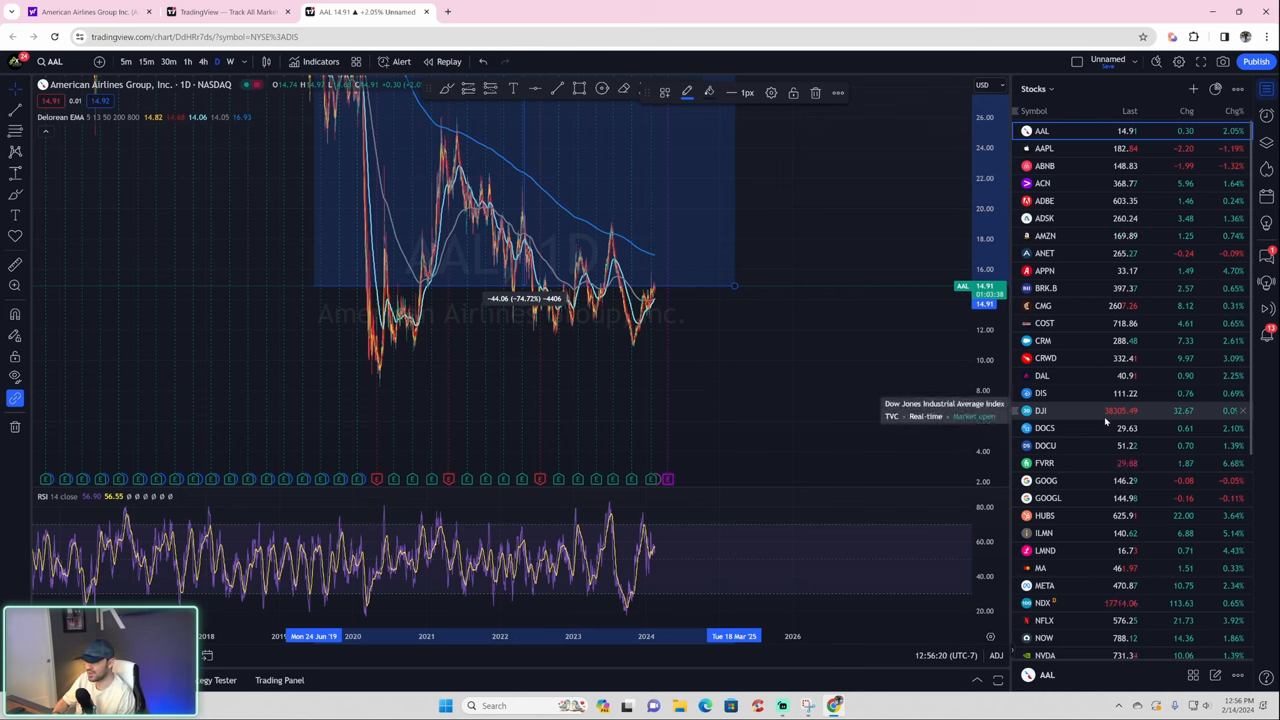